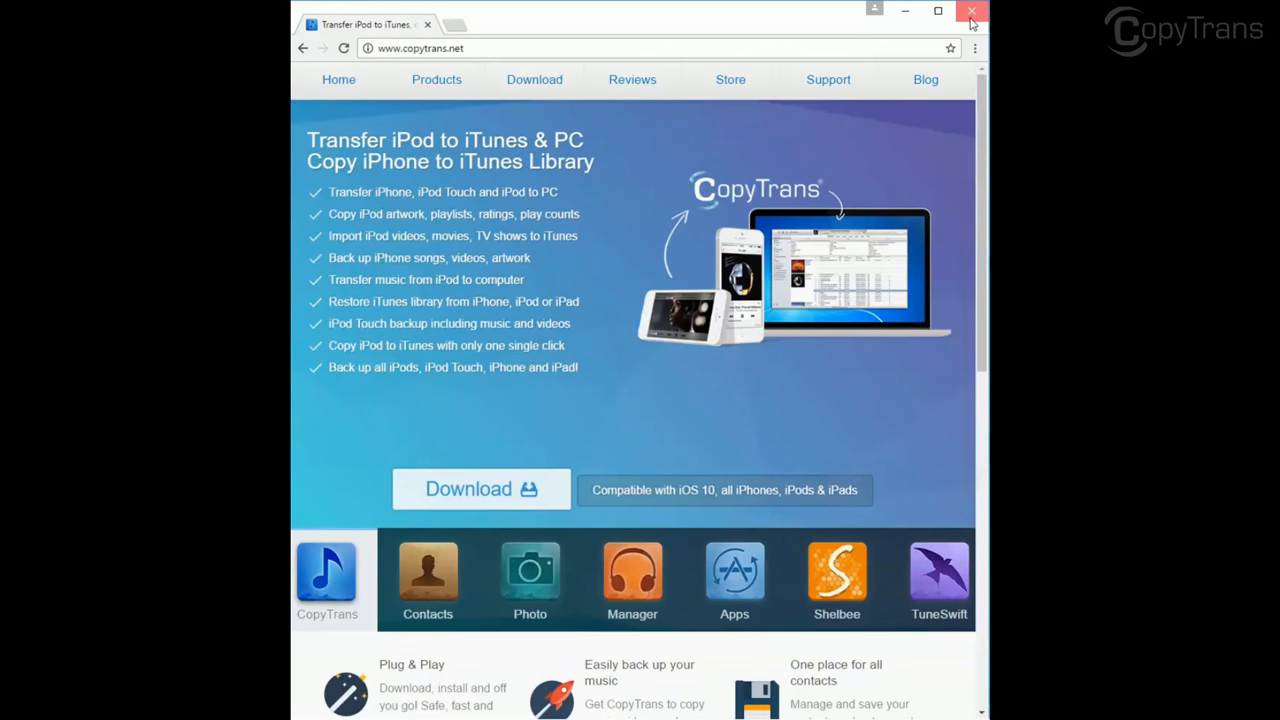
Close the Chrome window showing copytrans.net to return to the desktop.
{"action": "left_click", "coordinate": [968, 12]}
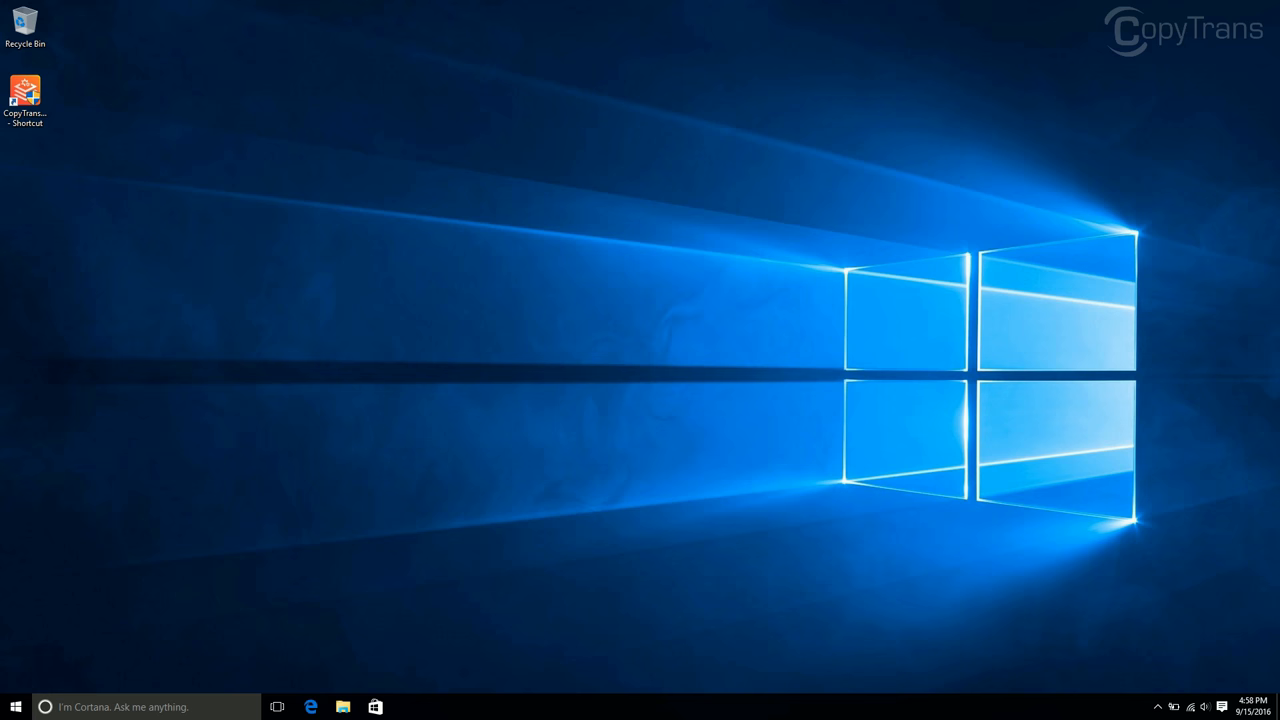
Launch CopyTrans Drivers Installer from the desktop shortcut and proceed past the iTunes components report.
{"action": "left_click", "coordinate": [24, 96]}
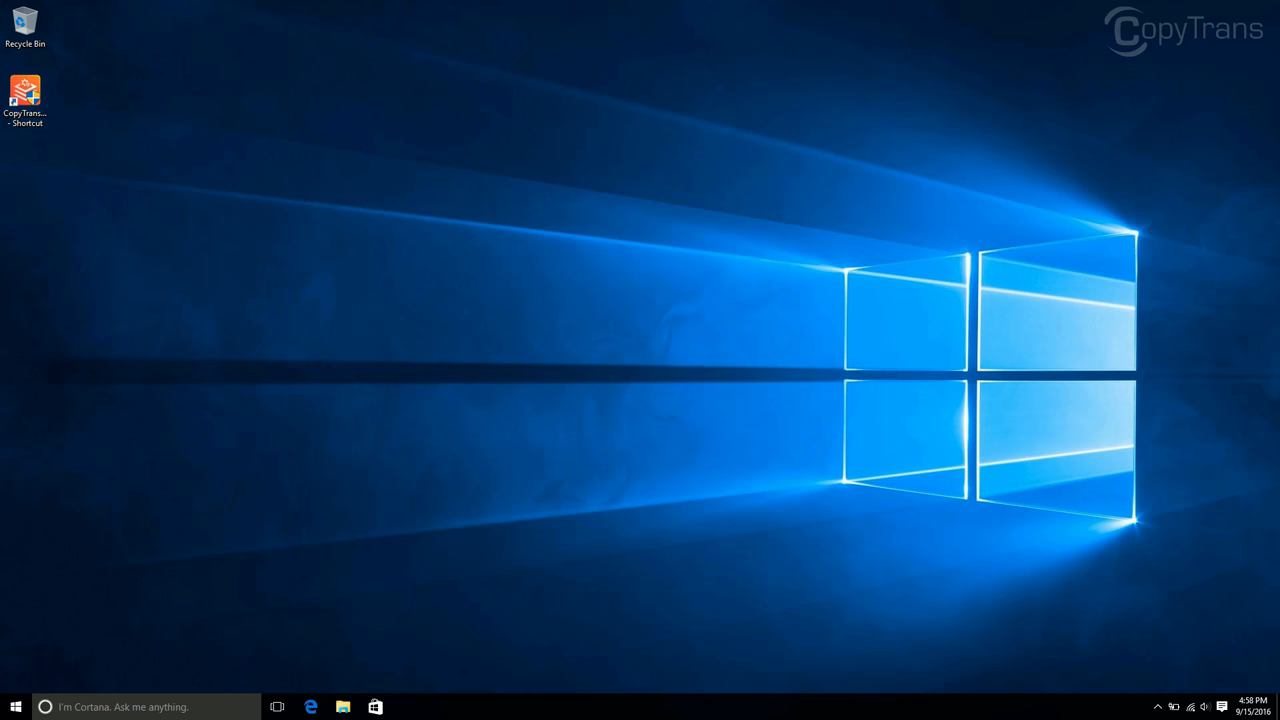
{"action": "left_click", "coordinate": [24, 90]}
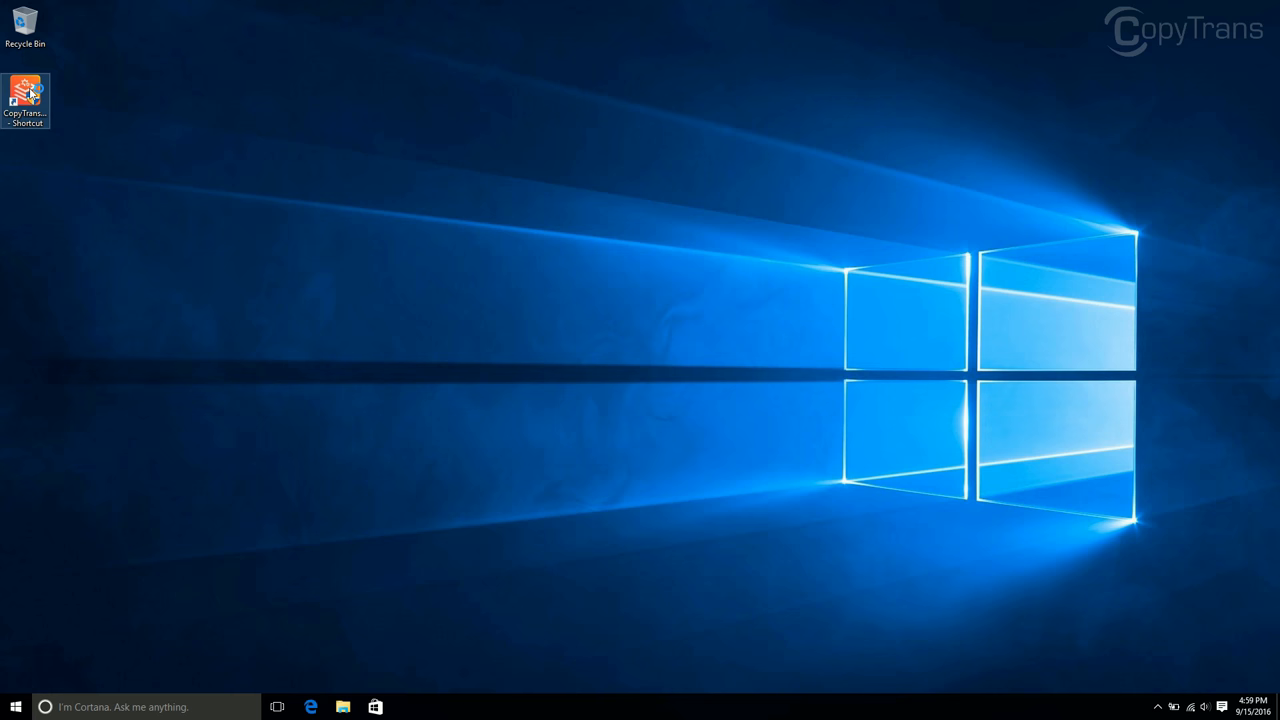
{"action": "double_click", "coordinate": [24, 96]}
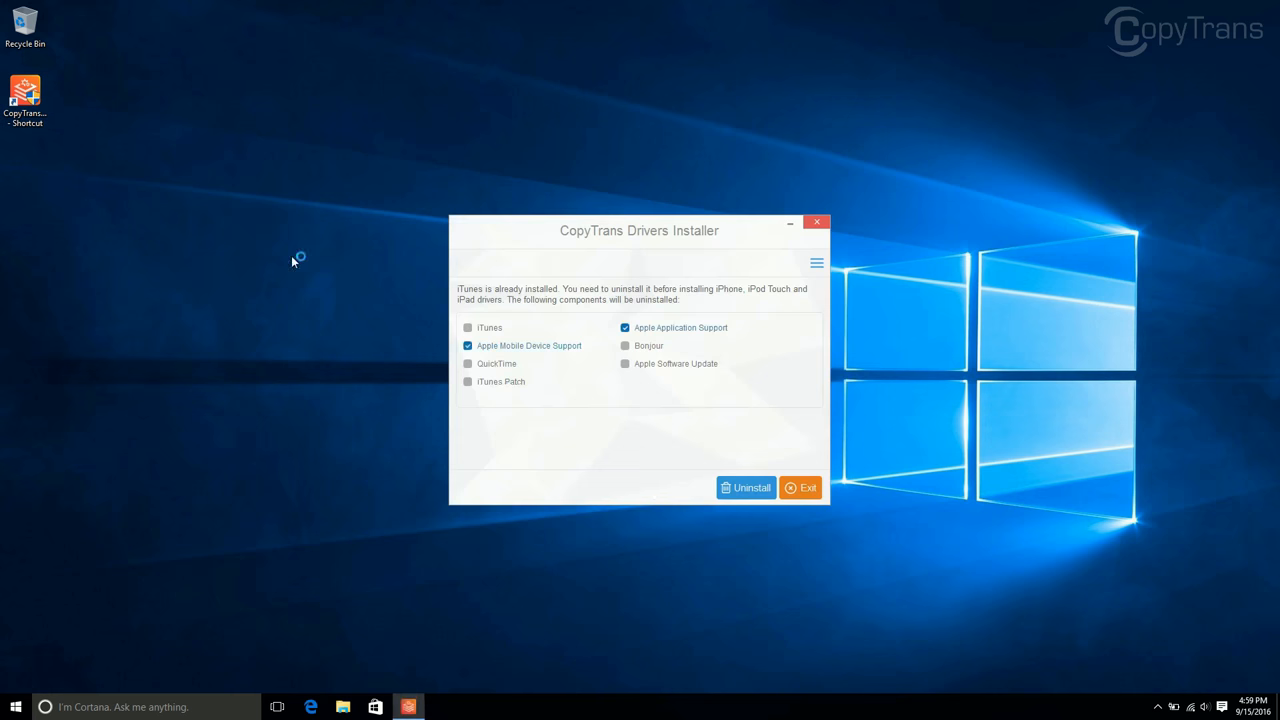
{"action": "left_click", "coordinate": [750, 488]}
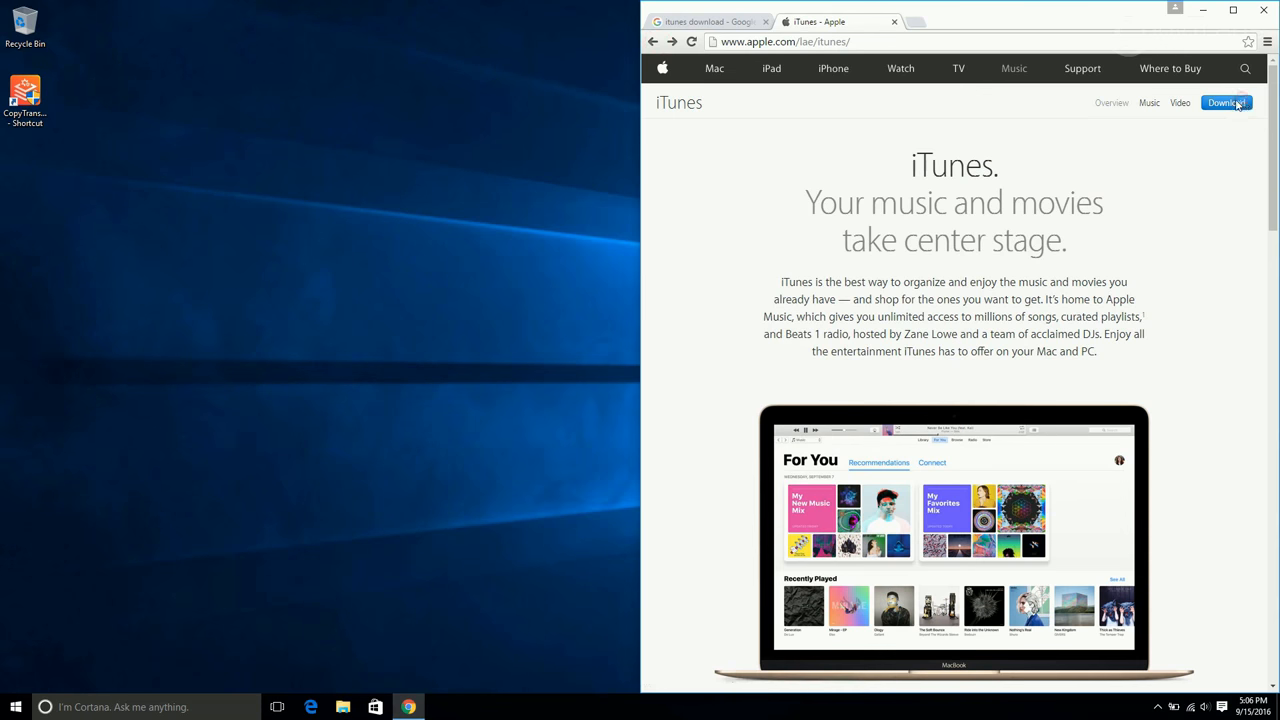
Reach Apple's iTunes for Windows download page, then close Chrome.
{"action": "left_click", "coordinate": [1226, 102]}
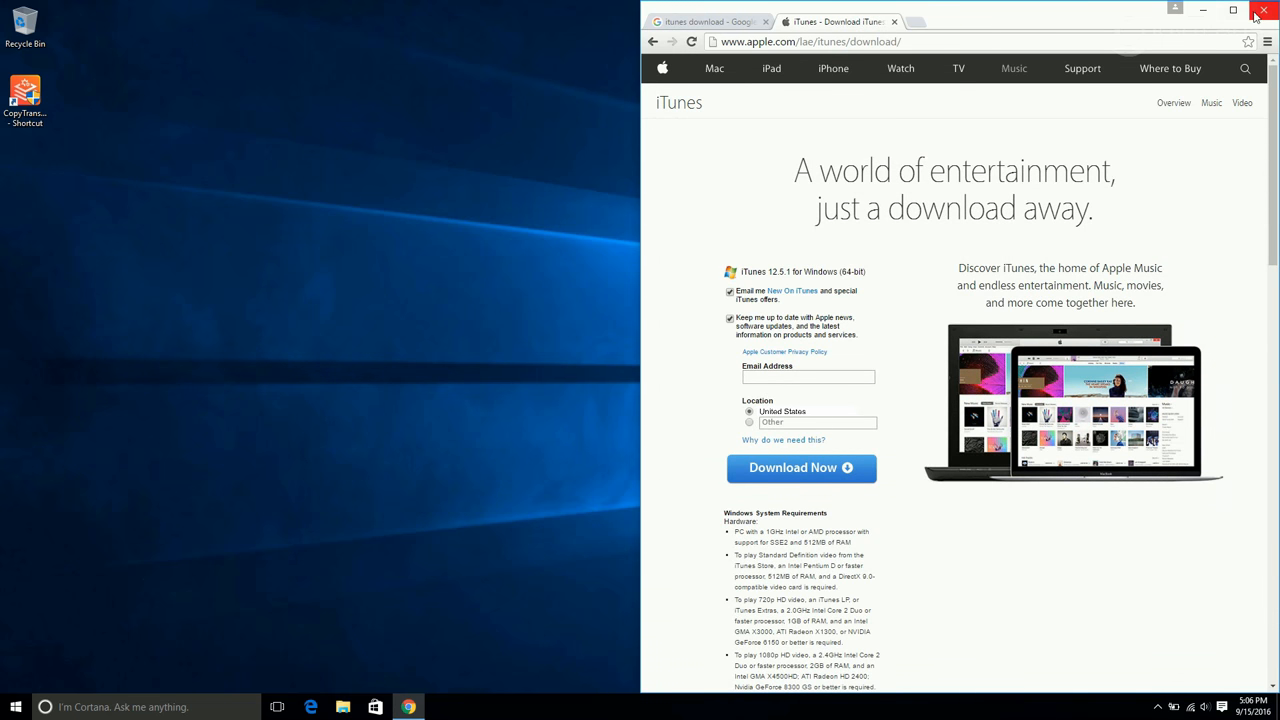
{"action": "left_click", "coordinate": [1262, 12]}
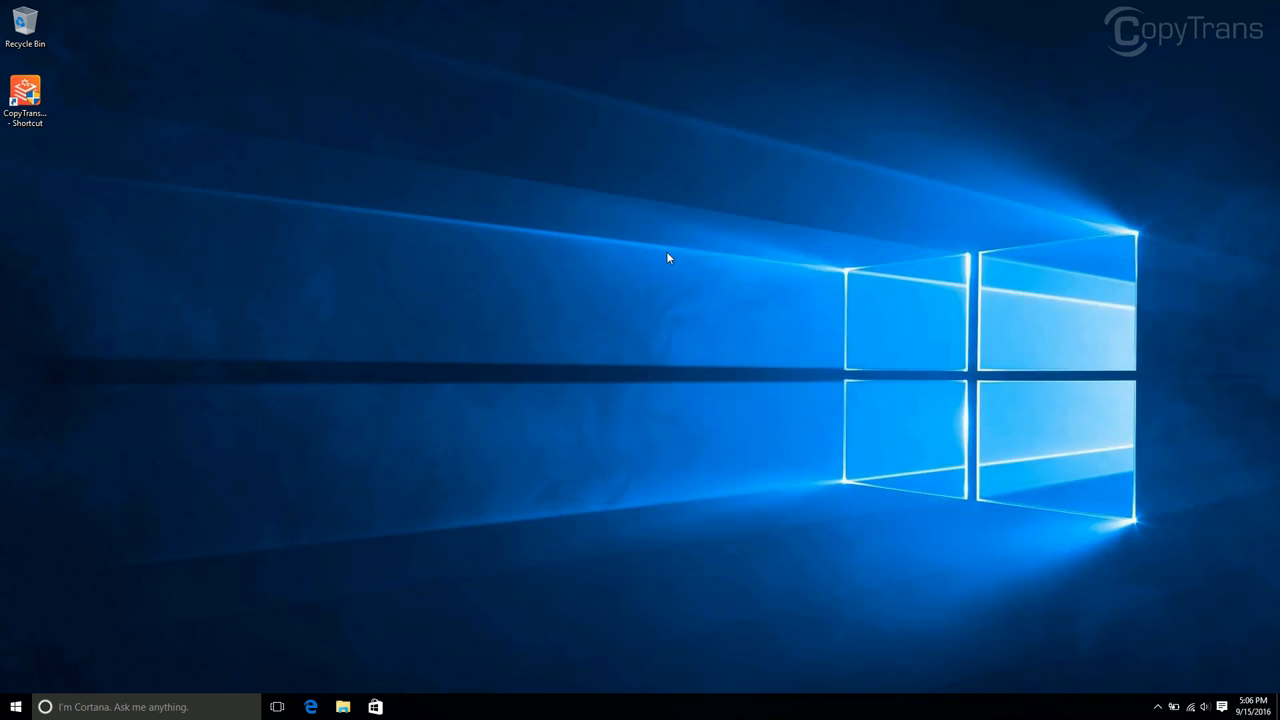
{"action": "mouse_move", "coordinate": [104, 192]}
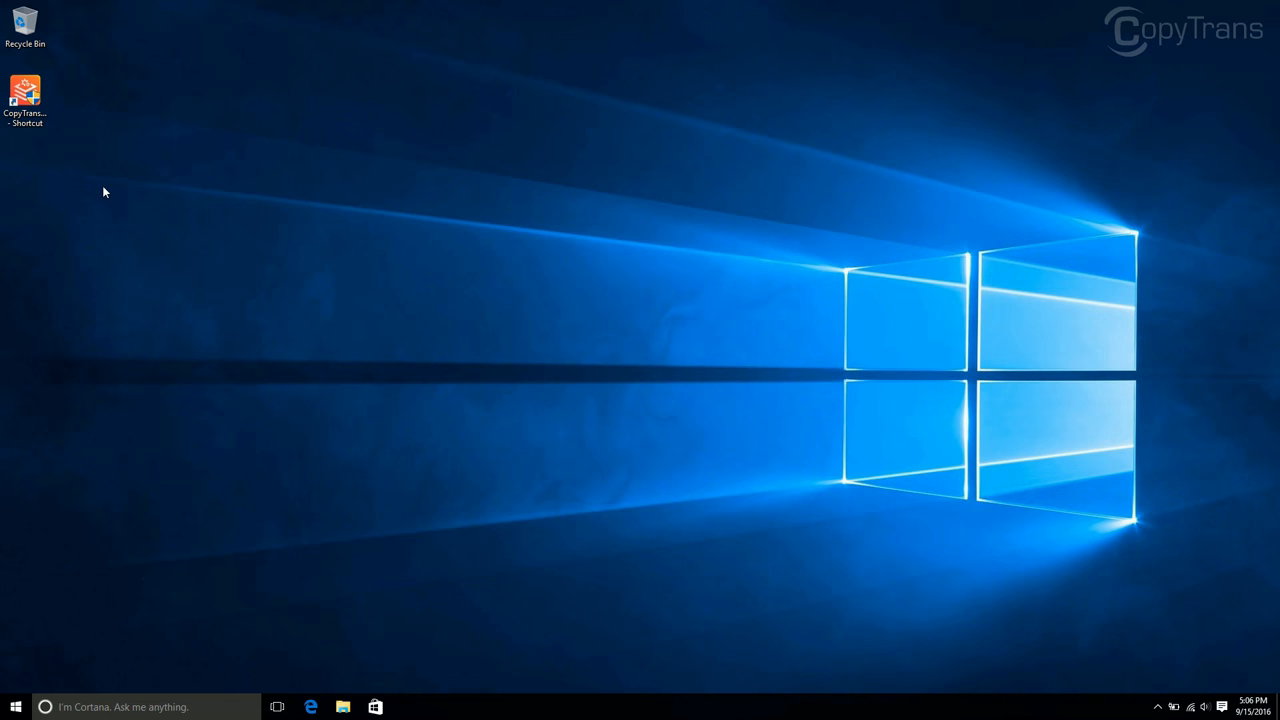
{"action": "mouse_move", "coordinate": [8, 140]}
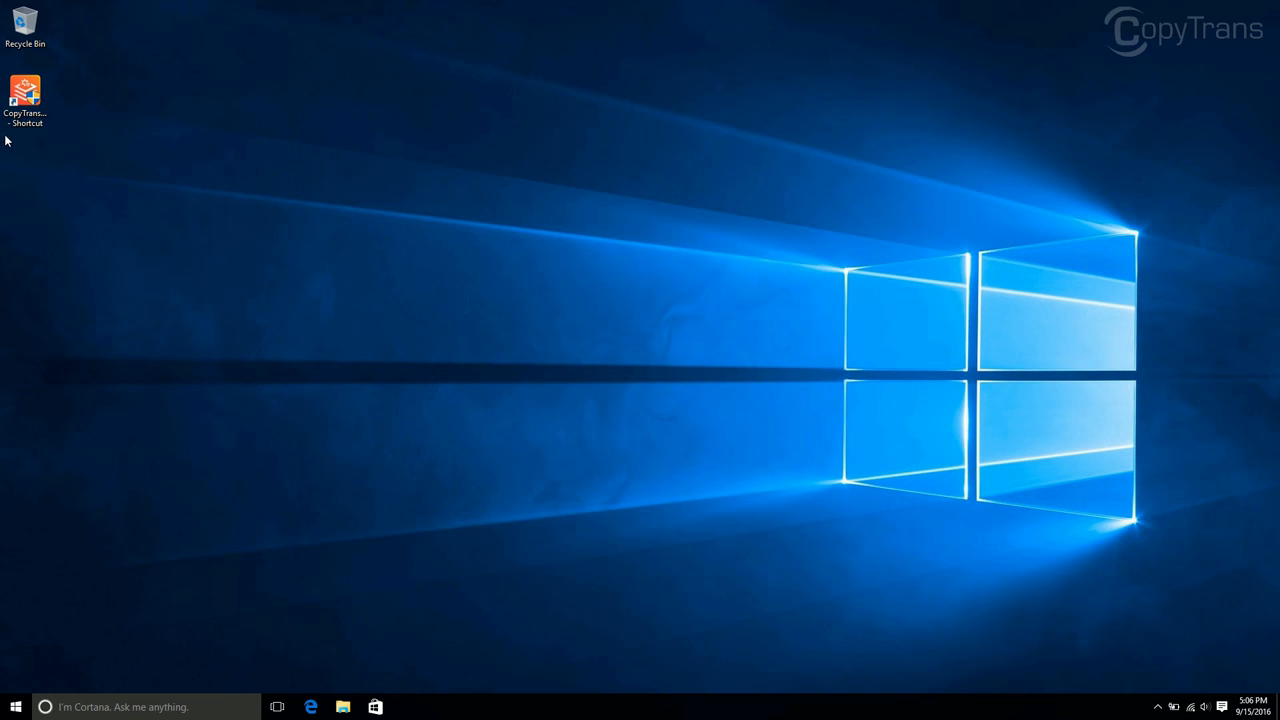
Run CopyTrans Drivers Installer, accept the disclaimer, install the iOS drivers automatically and quit.
{"action": "left_click", "coordinate": [24, 96]}
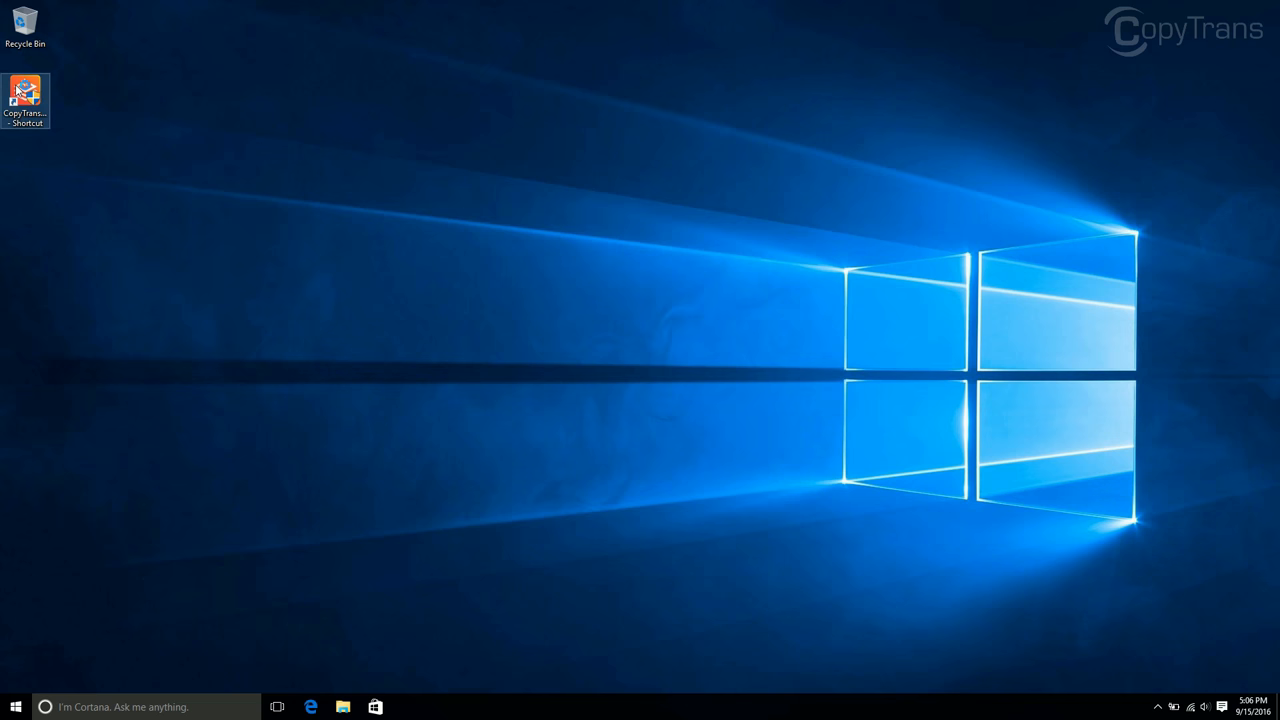
{"action": "double_click", "coordinate": [24, 96]}
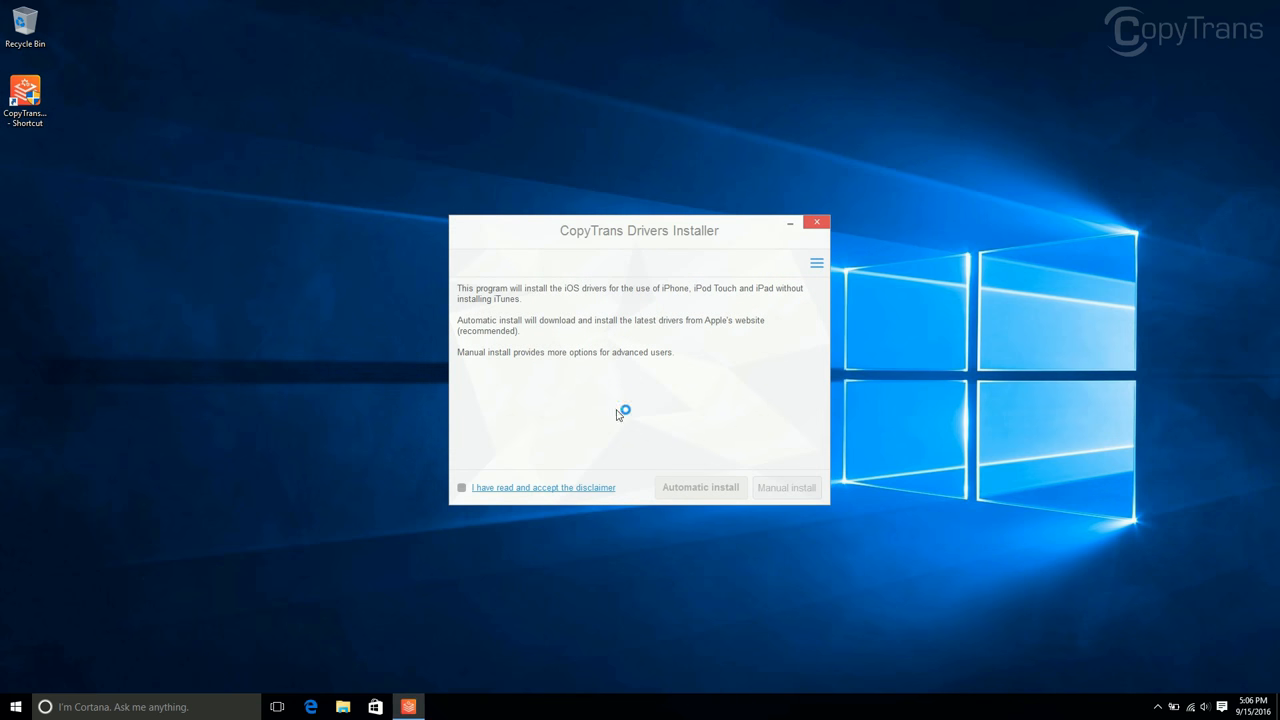
{"action": "left_click", "coordinate": [460, 488]}
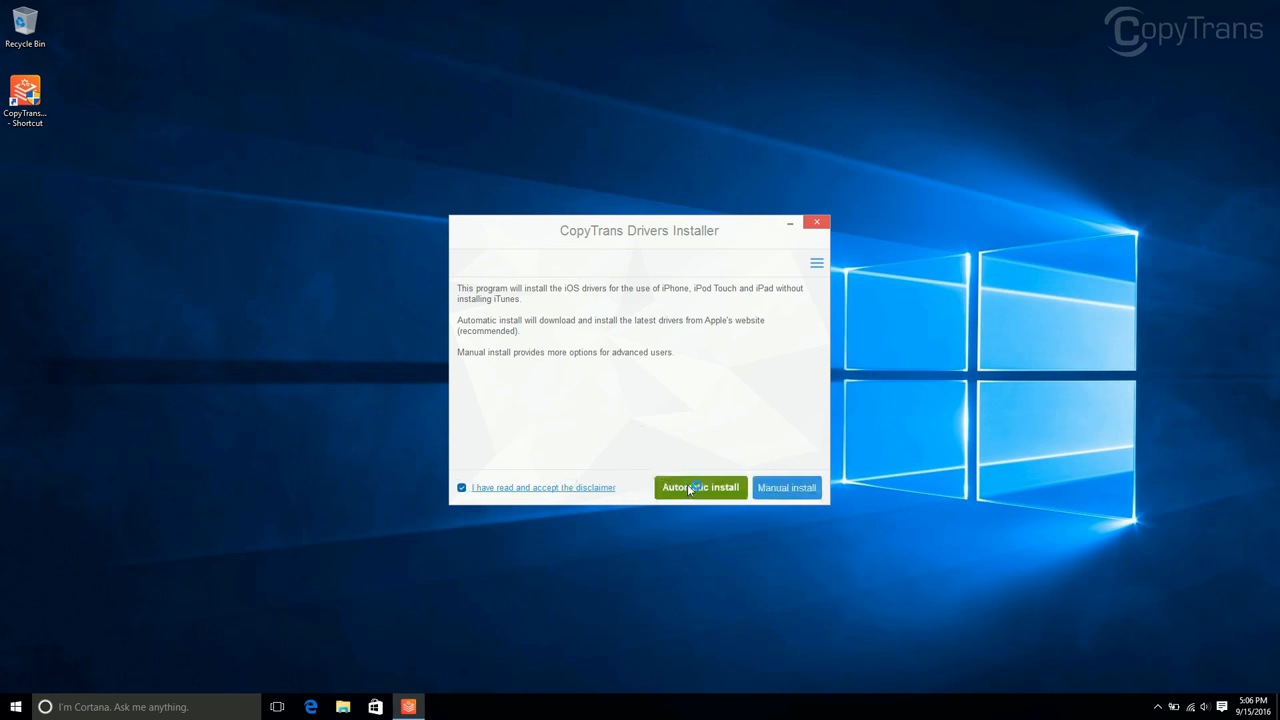
{"action": "left_click", "coordinate": [700, 488]}
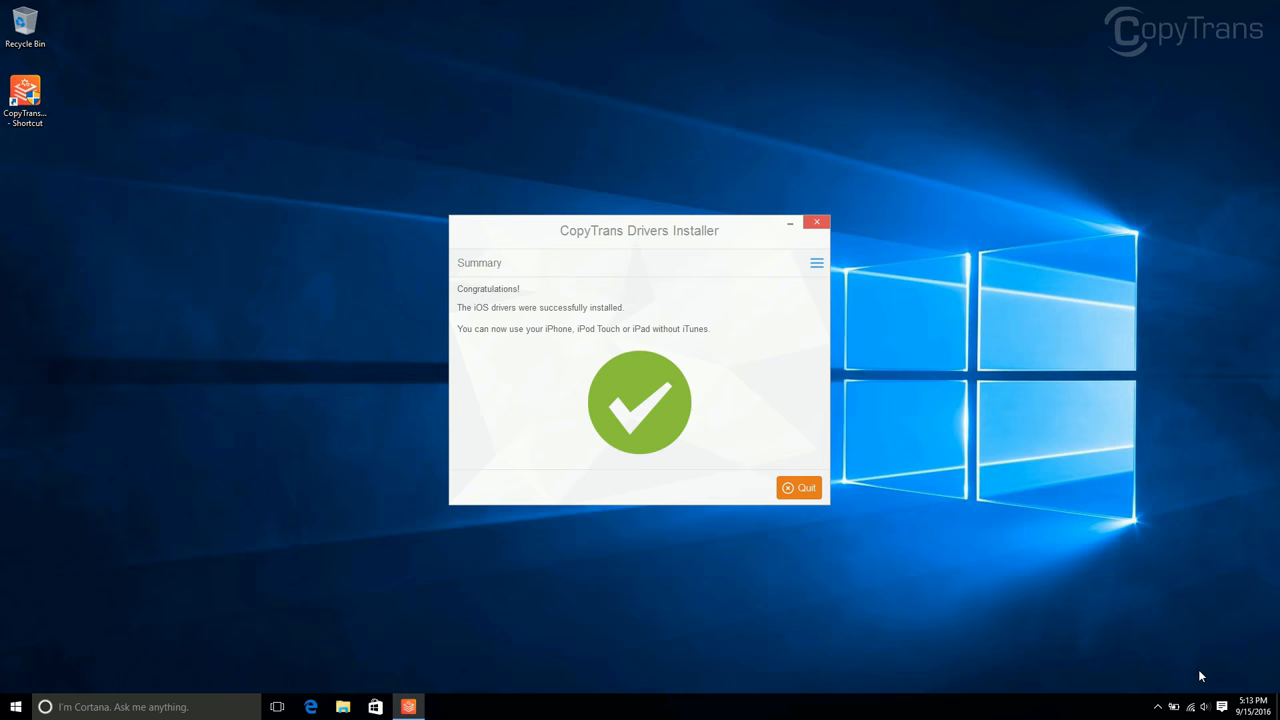
{"action": "left_click", "coordinate": [800, 488]}
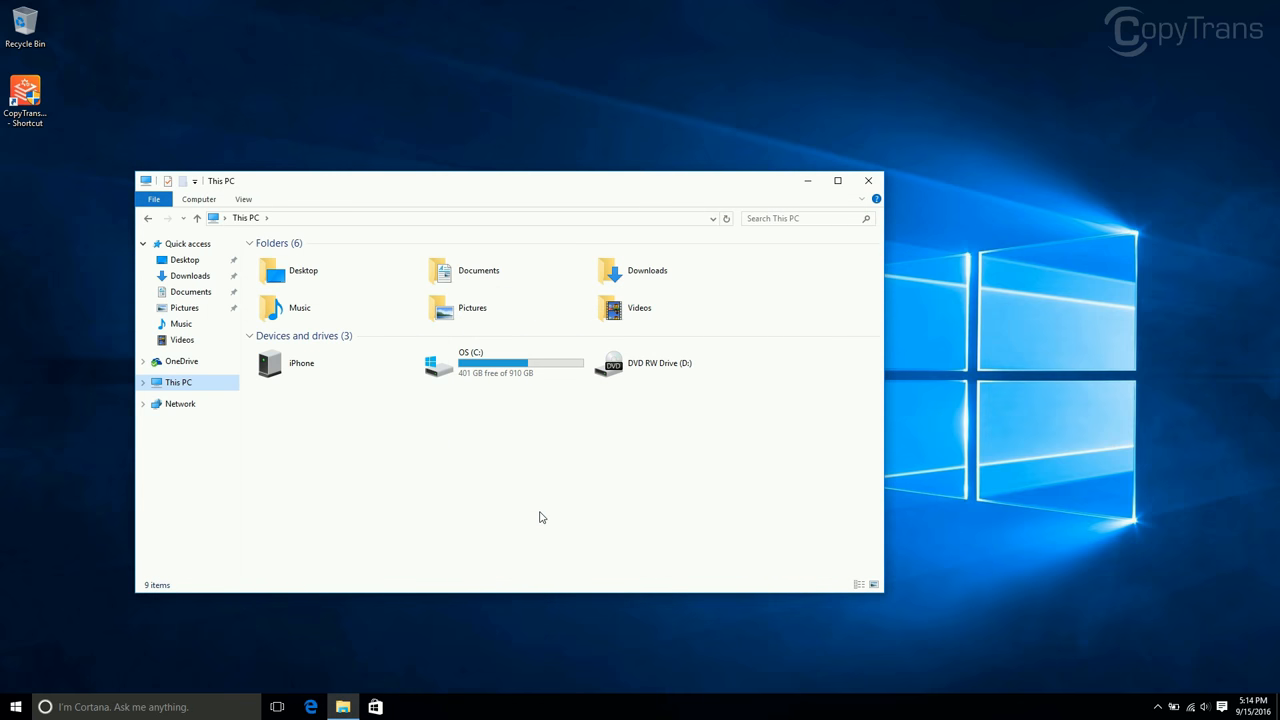
{"action": "mouse_move", "coordinate": [468, 522]}
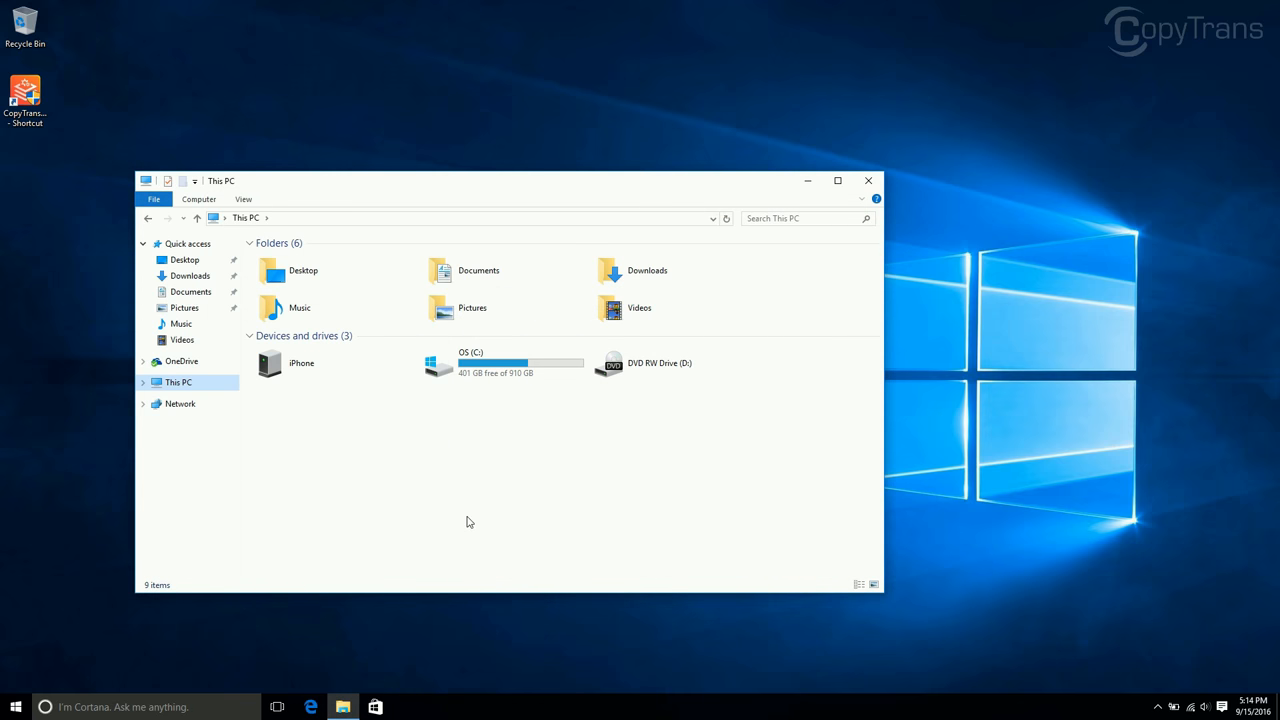
{"action": "mouse_move", "coordinate": [328, 364]}
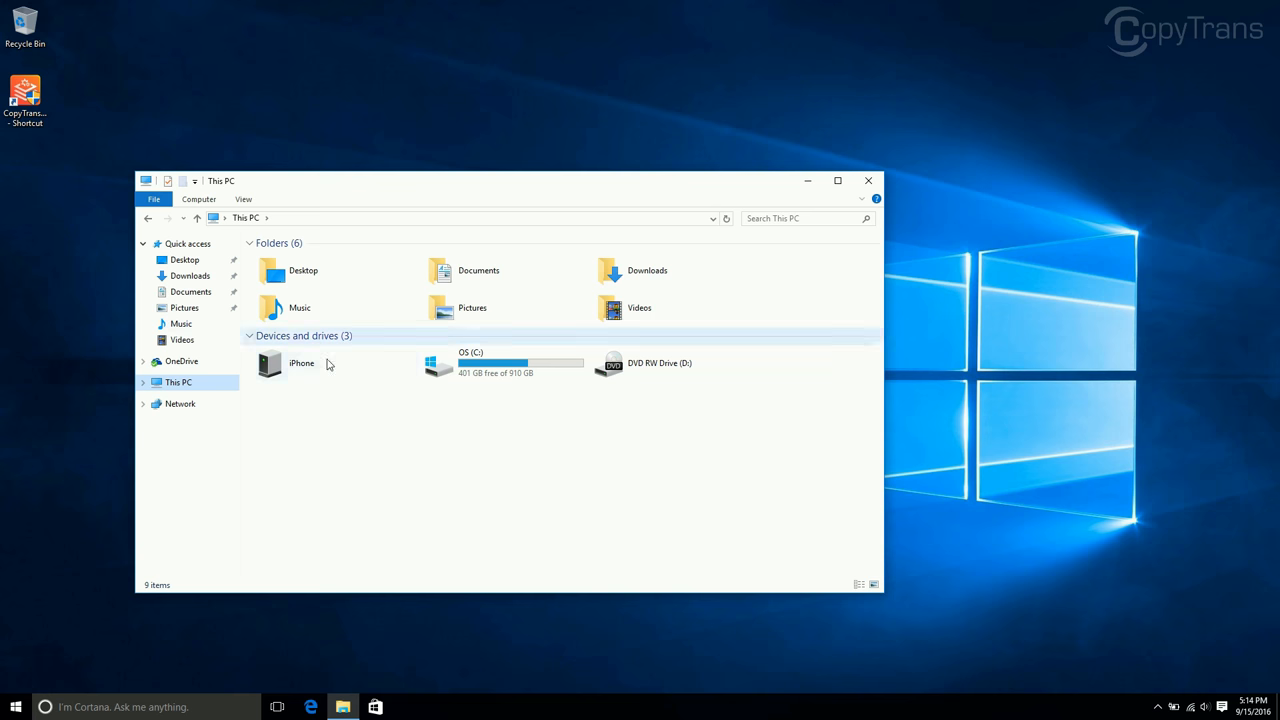
{"action": "mouse_move", "coordinate": [302, 424]}
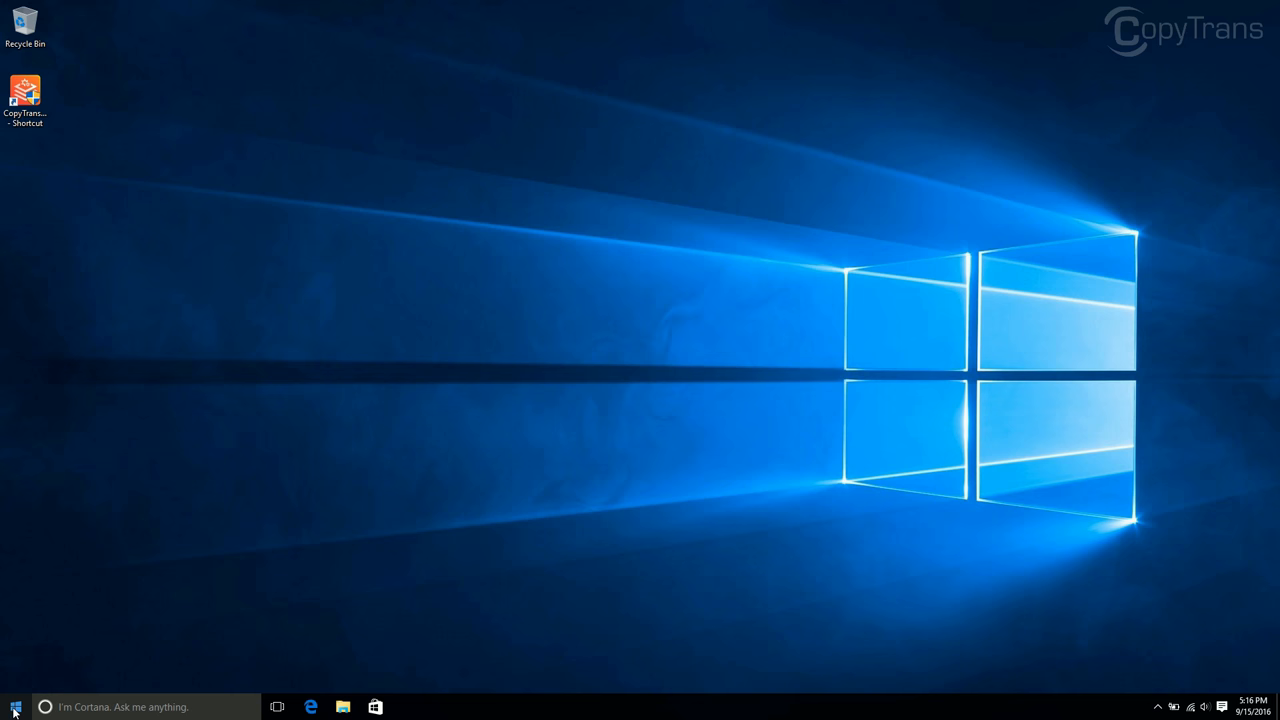
Search the Start menu for services.msc to find the Services desktop app.
{"action": "type", "text": "services.ms"}
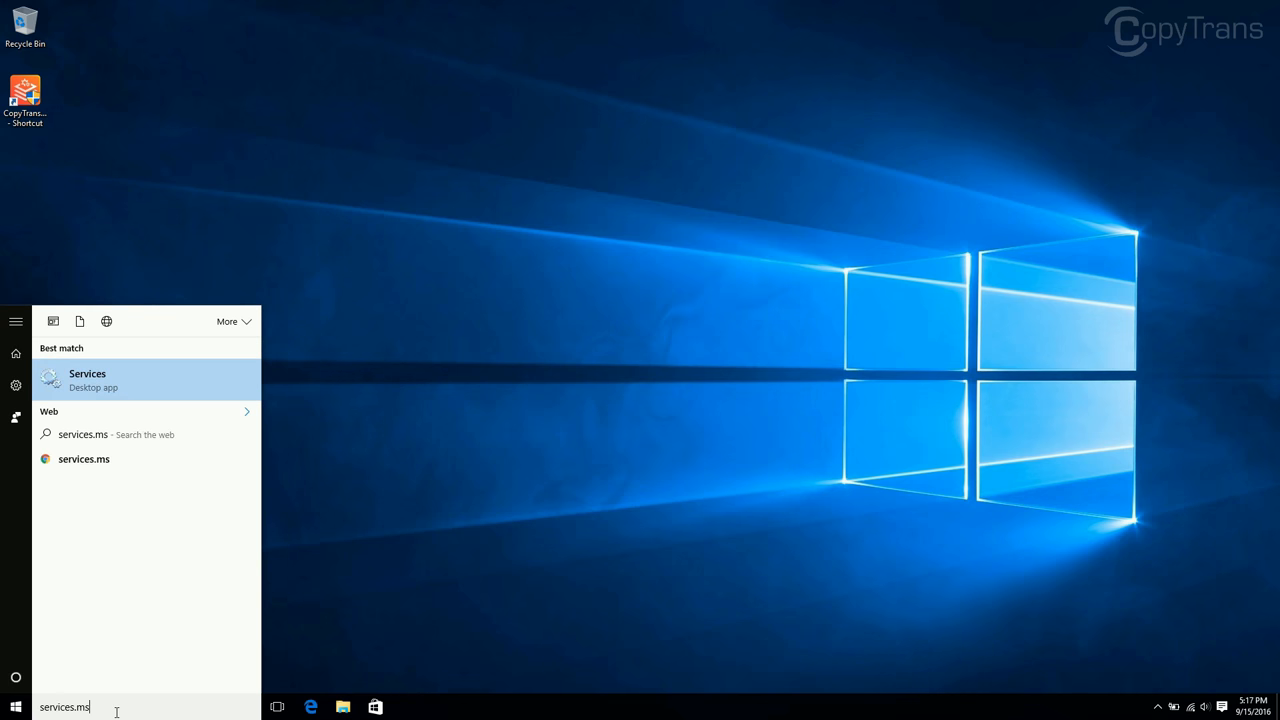
{"action": "type", "text": "c"}
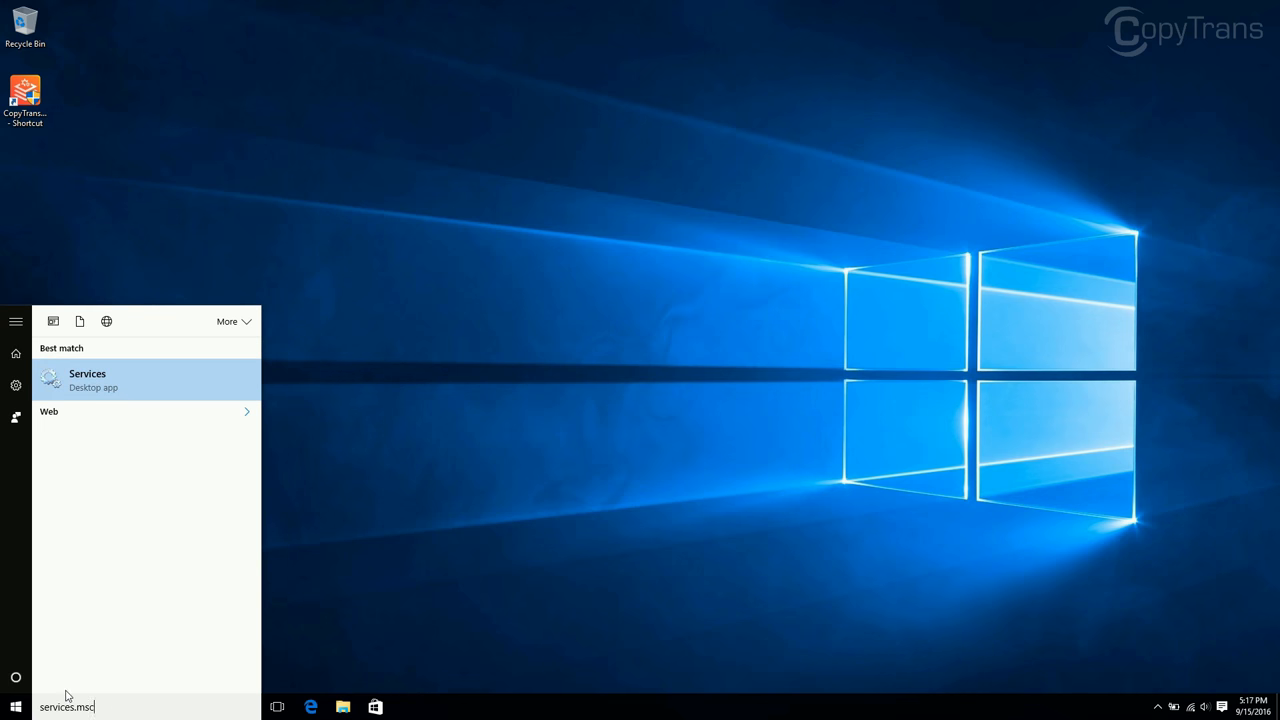
{"action": "mouse_move", "coordinate": [144, 356]}
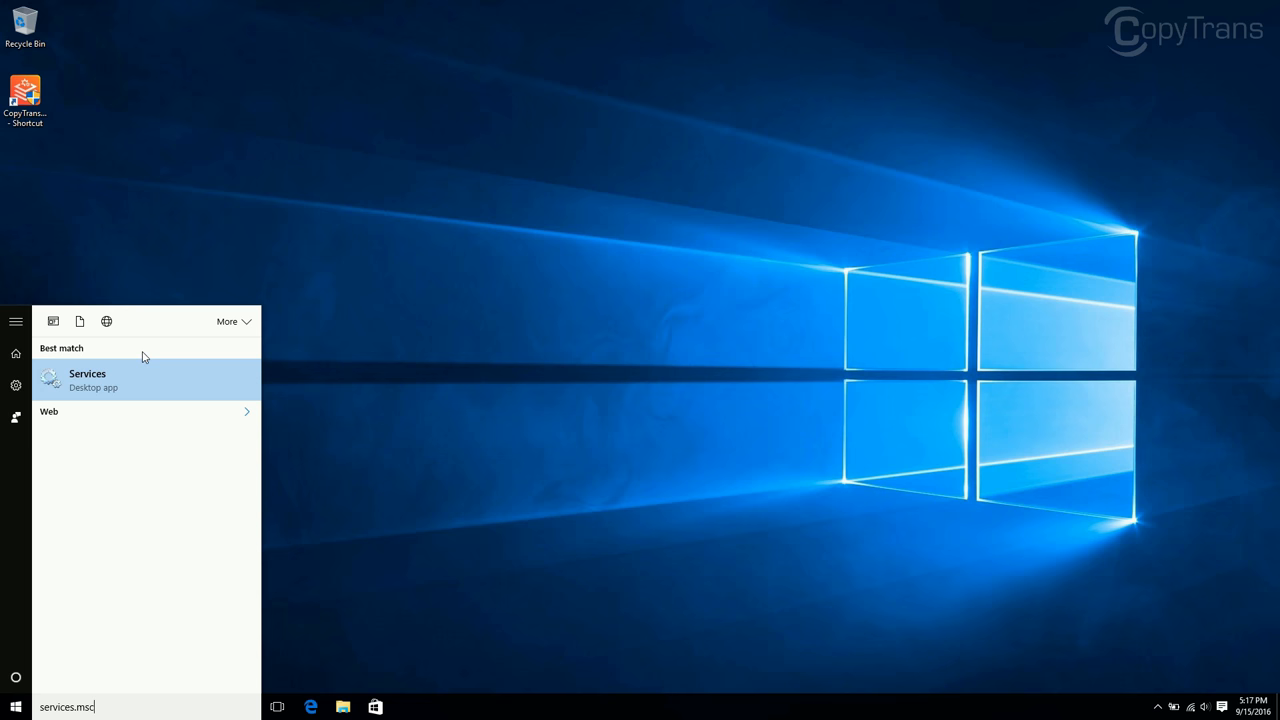
{"action": "mouse_move", "coordinate": [142, 388]}
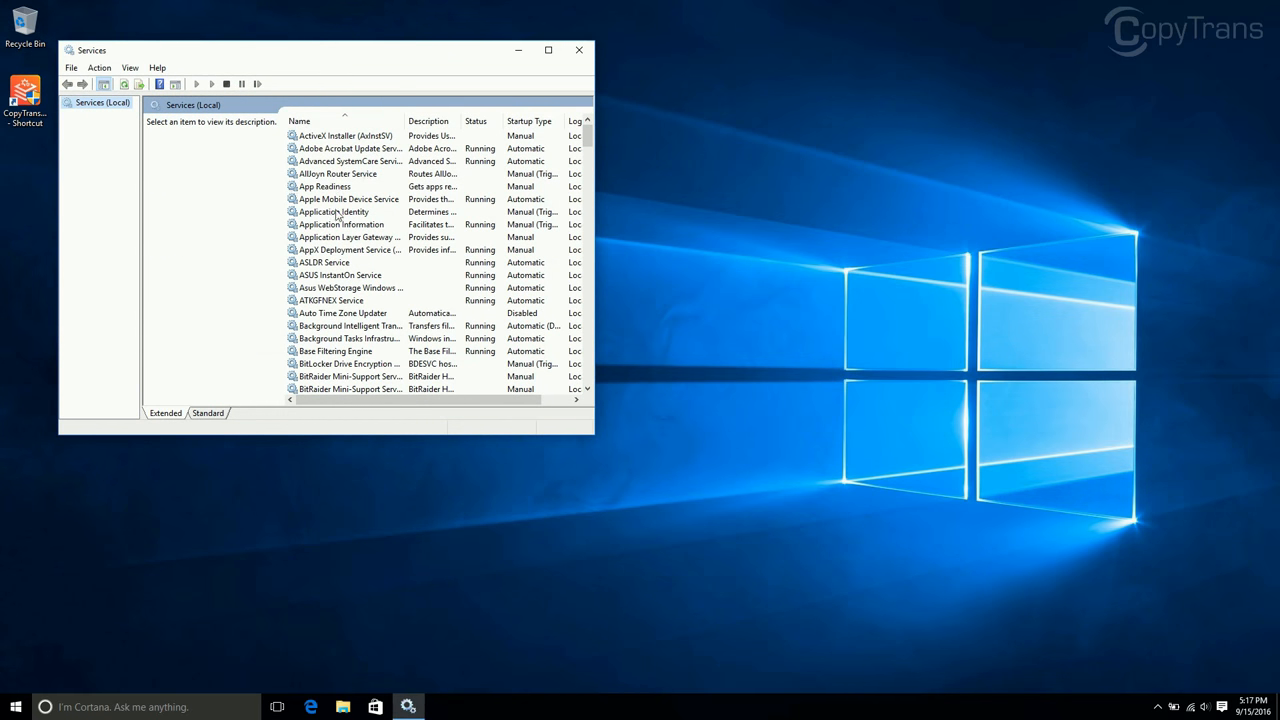
In Apple Mobile Device Service properties, stop and start the service and set startup type Automatic.
{"action": "right_click", "coordinate": [348, 198]}
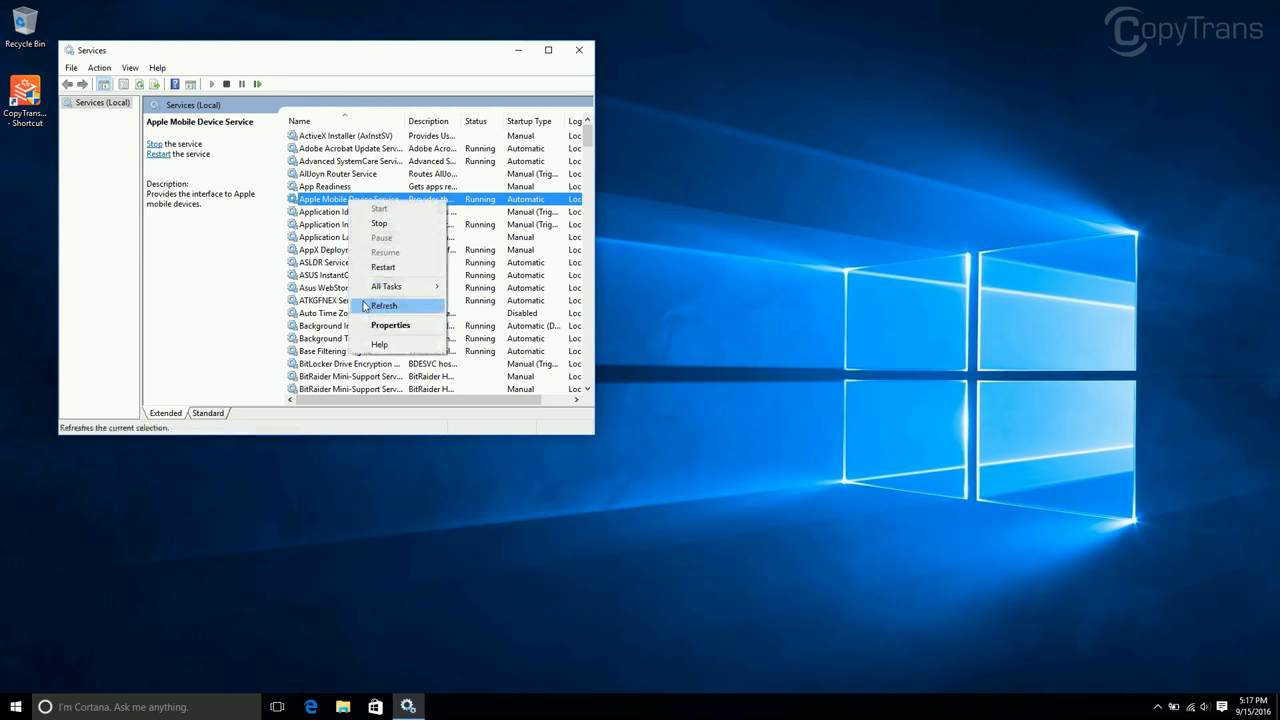
{"action": "left_click", "coordinate": [390, 324]}
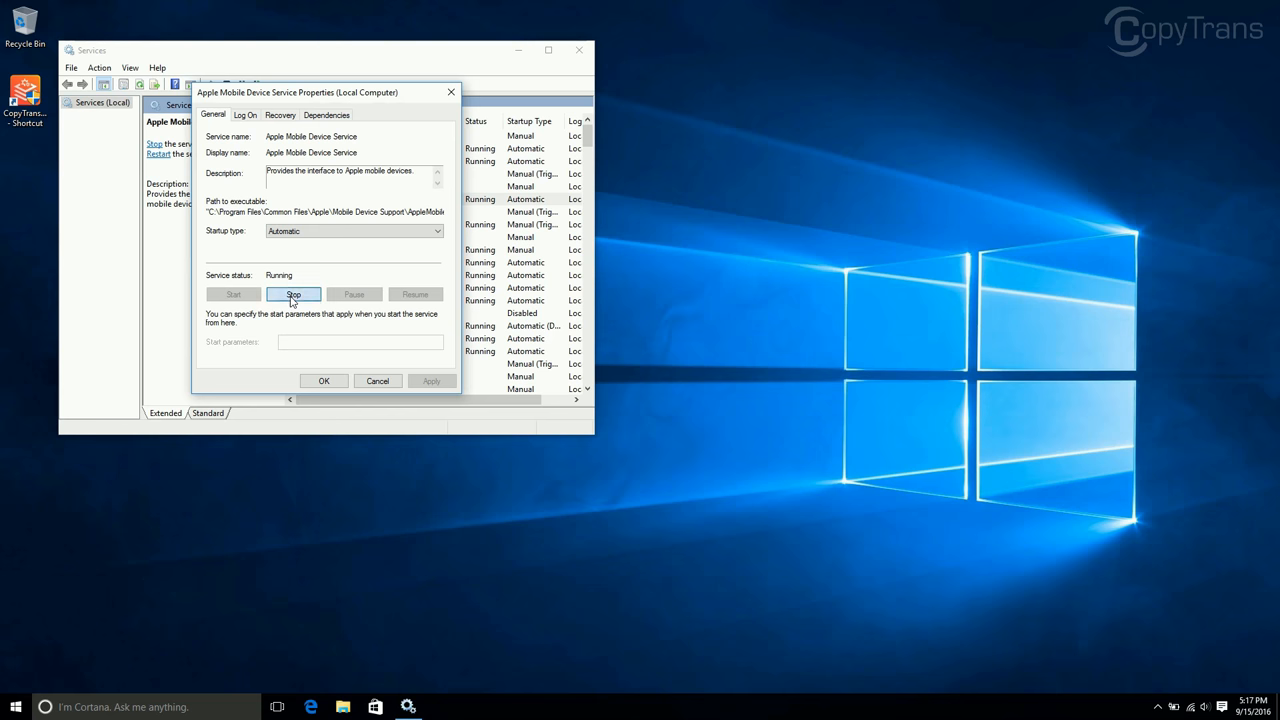
{"action": "left_click", "coordinate": [292, 294]}
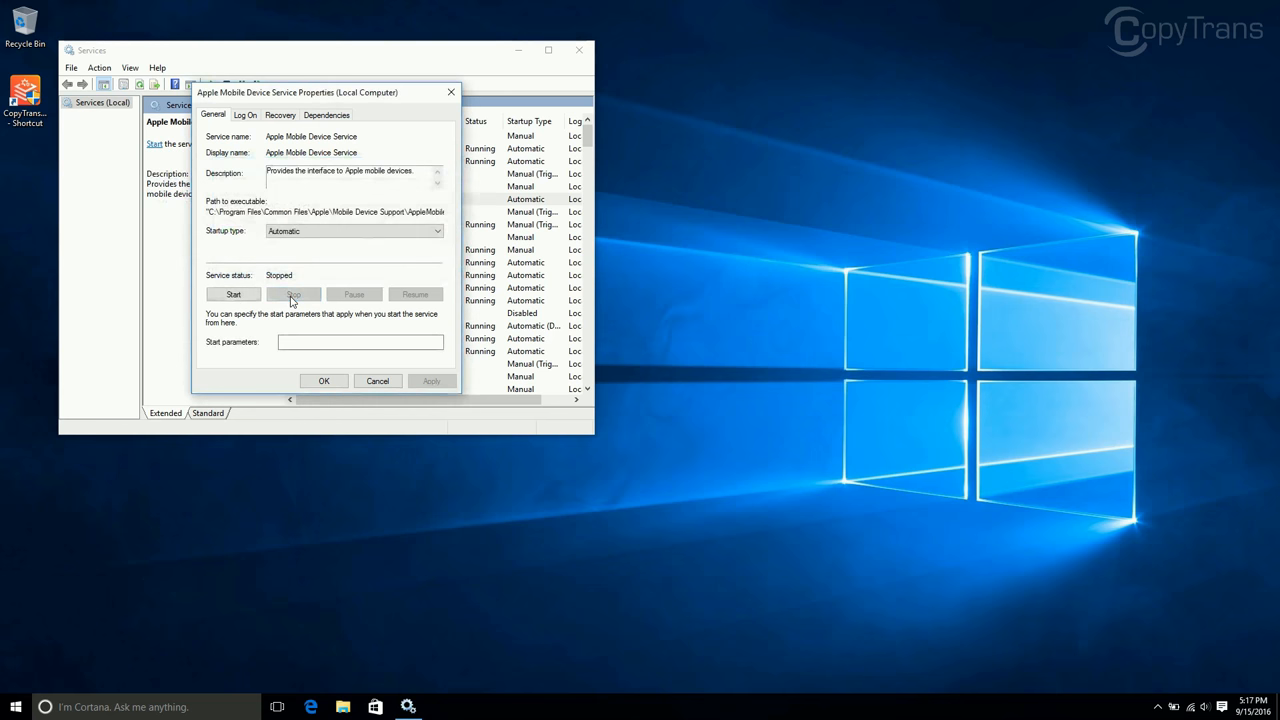
{"action": "left_click", "coordinate": [234, 294]}
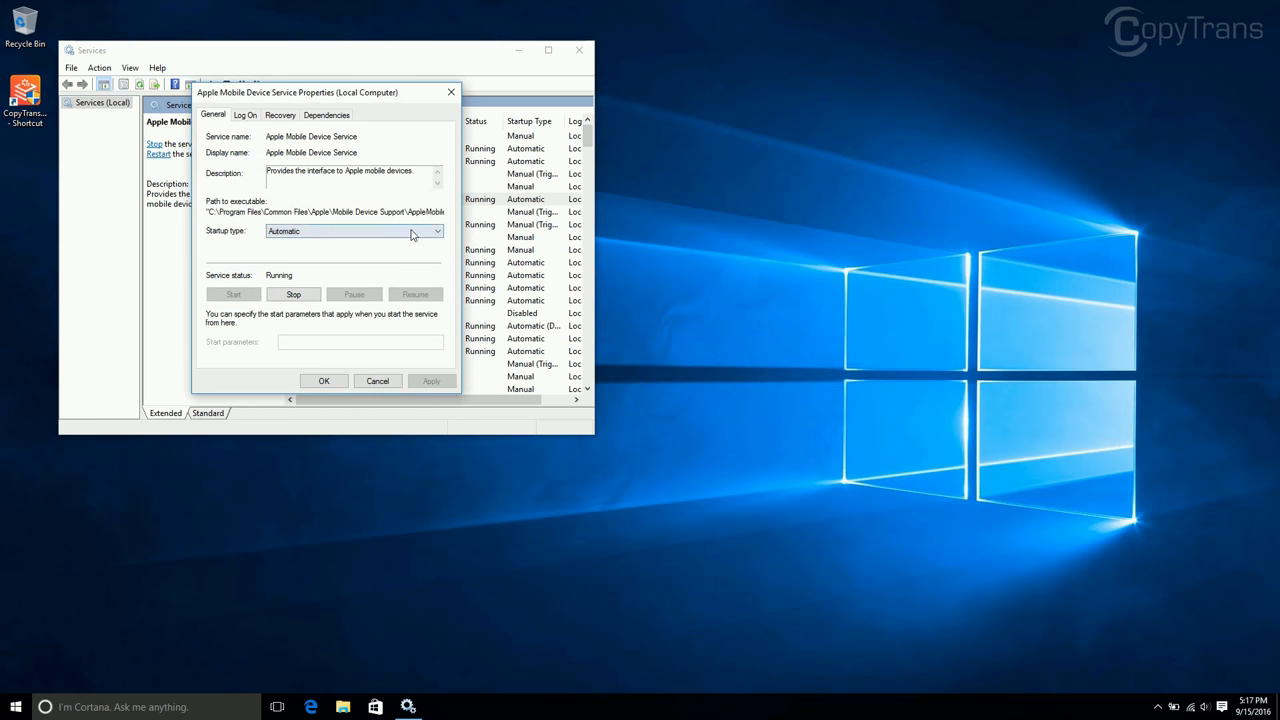
{"action": "mouse_move", "coordinate": [428, 240]}
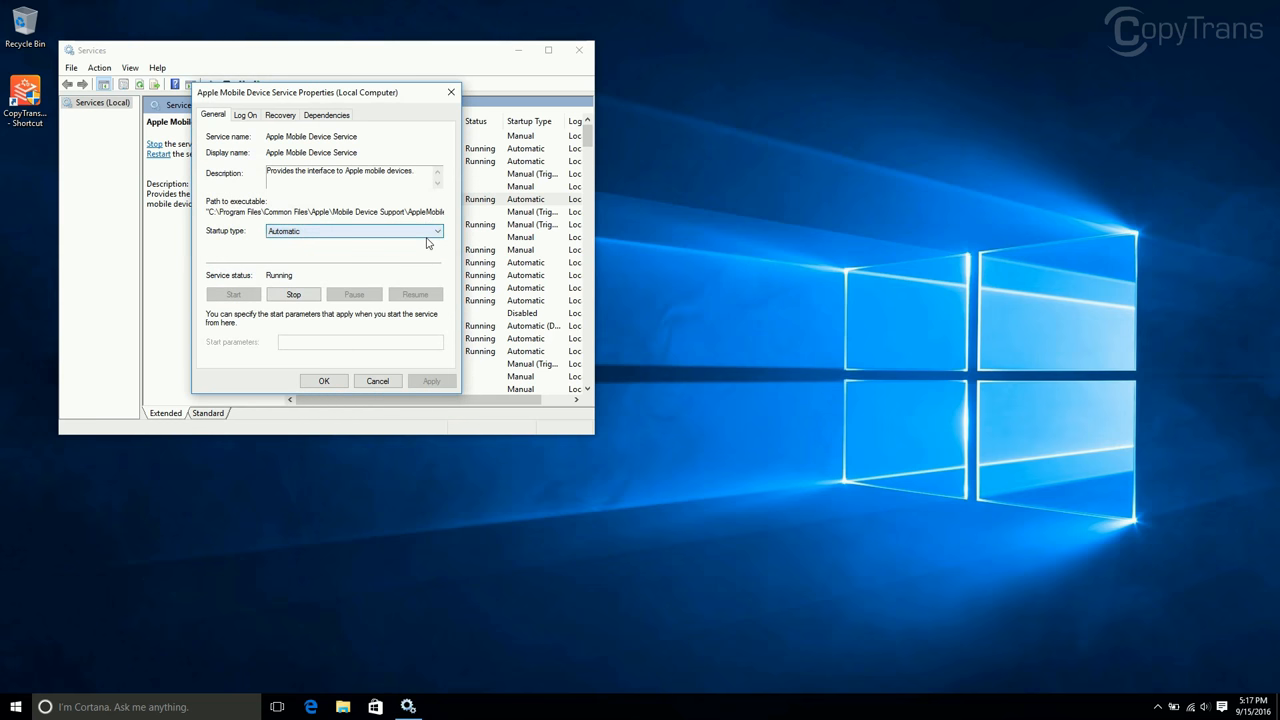
{"action": "left_click", "coordinate": [436, 232]}
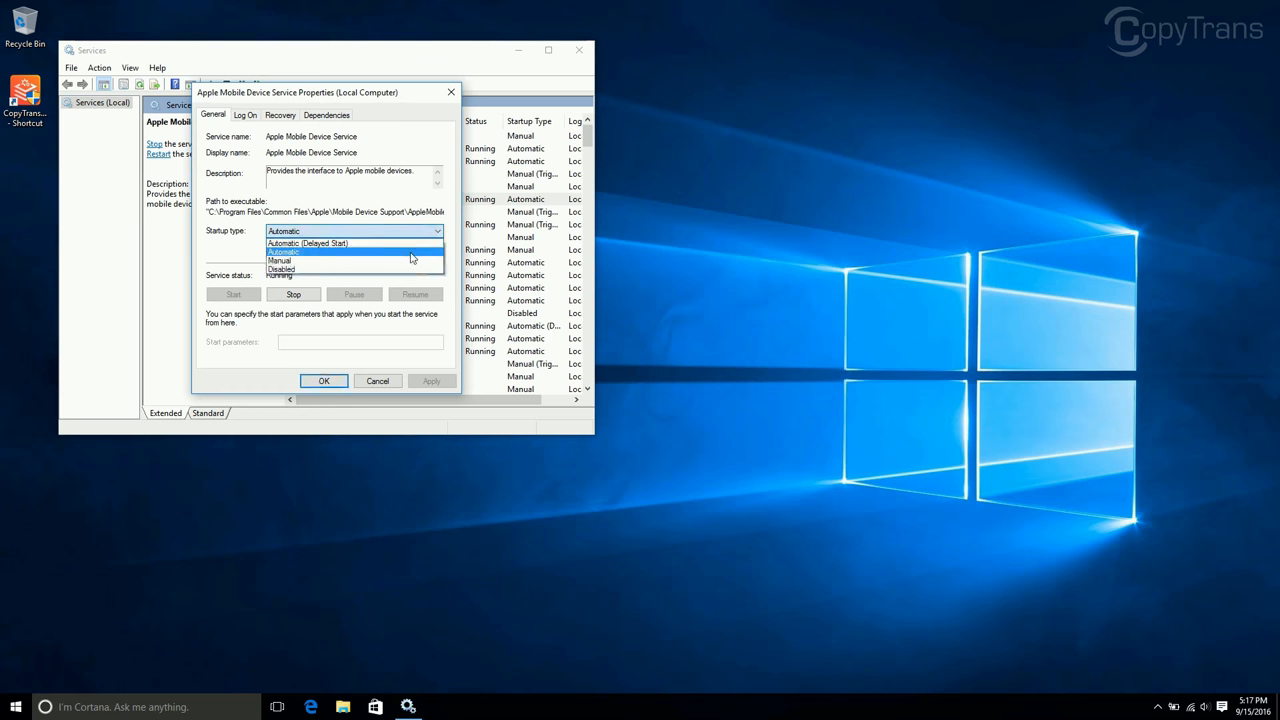
{"action": "left_click", "coordinate": [284, 252]}
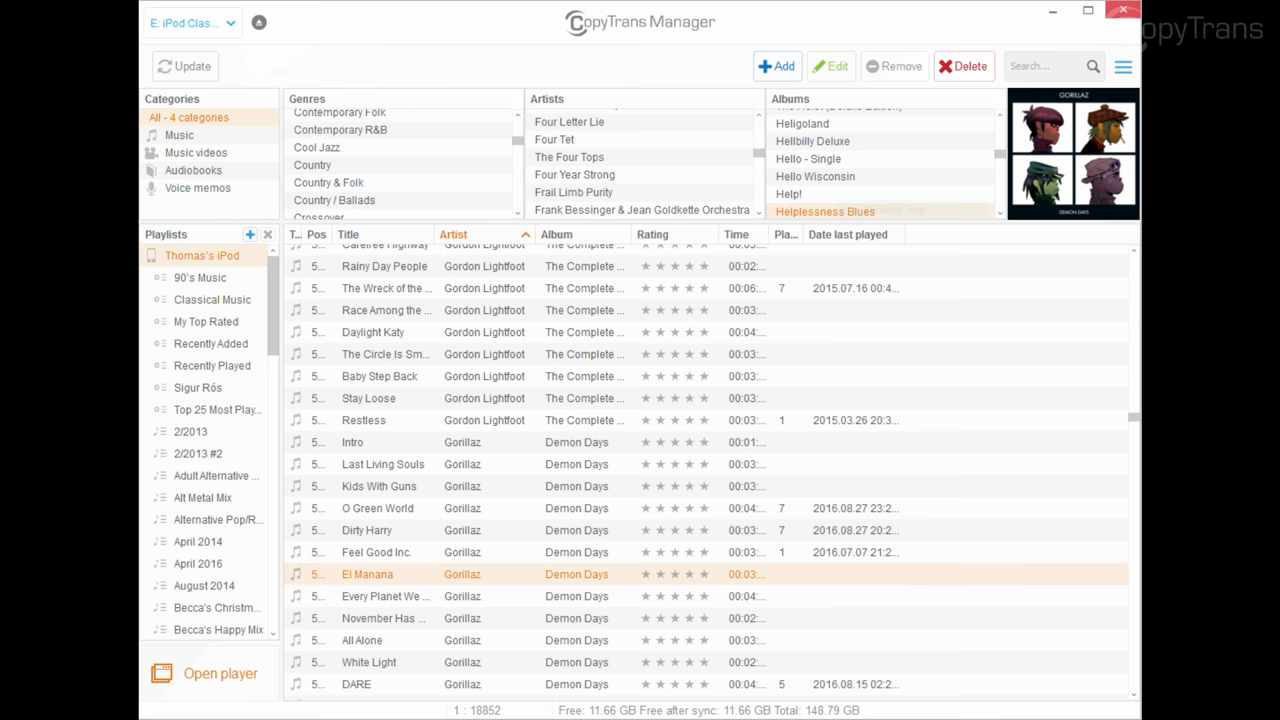
Close CopyTrans Manager after viewing the connected iPod's music library.
{"action": "left_click", "coordinate": [1120, 10]}
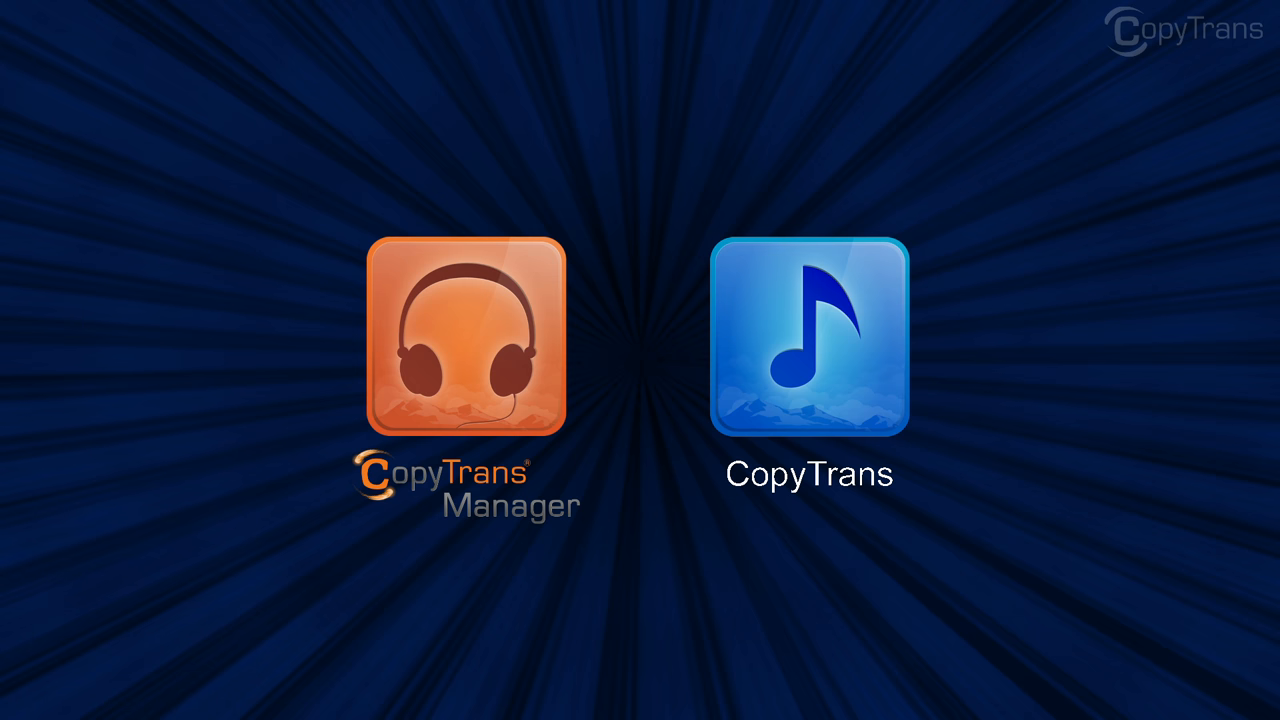